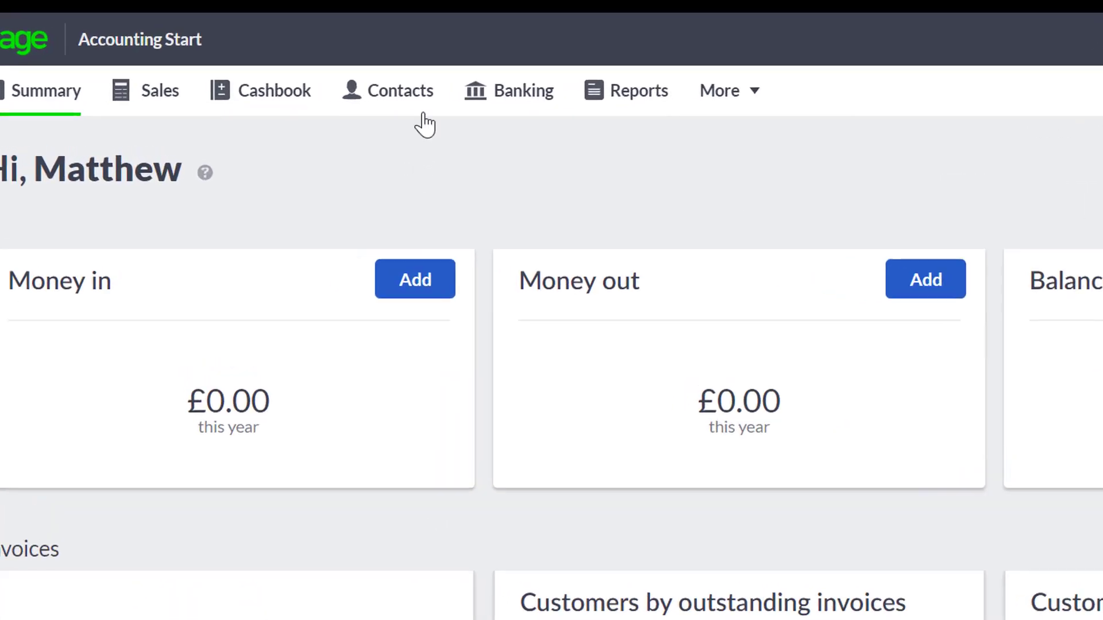
# Show the Contacts list with the two existing HMRC records
pyautogui.click(400, 89)
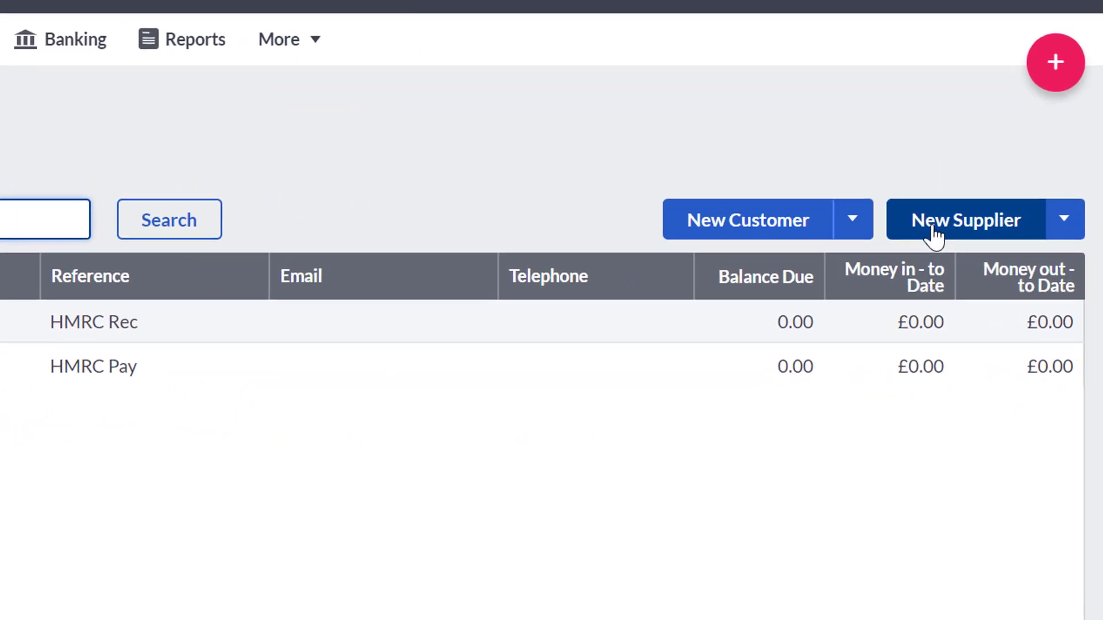
# Start a new supplier and enter 'Sage' as its business name
pyautogui.click(966, 220)
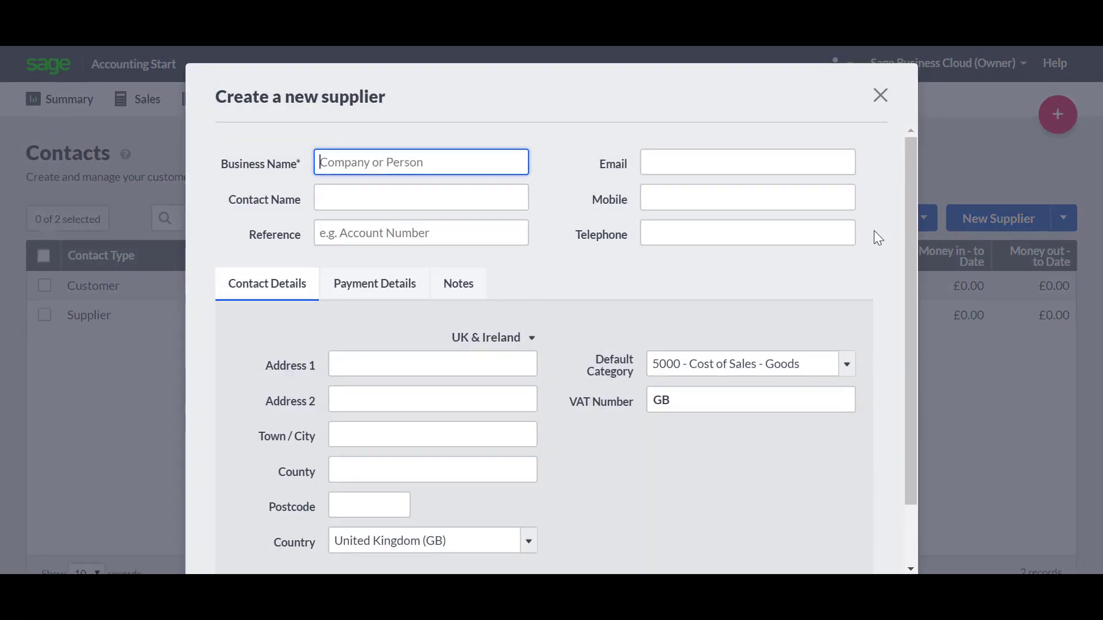
pyautogui.click(746, 198)
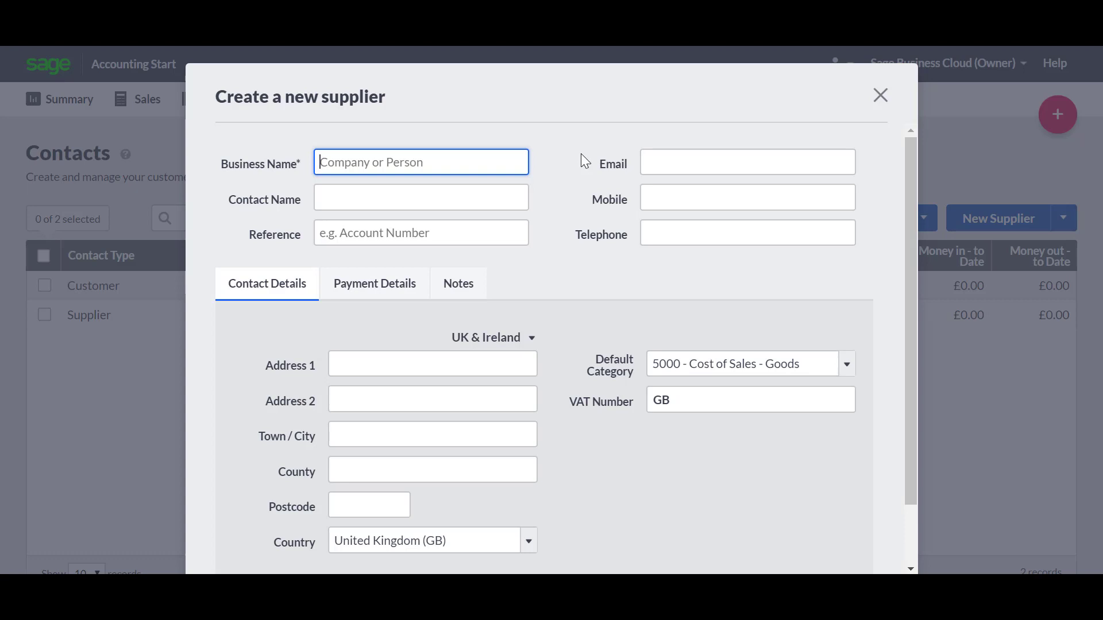
pyautogui.write('Sag')
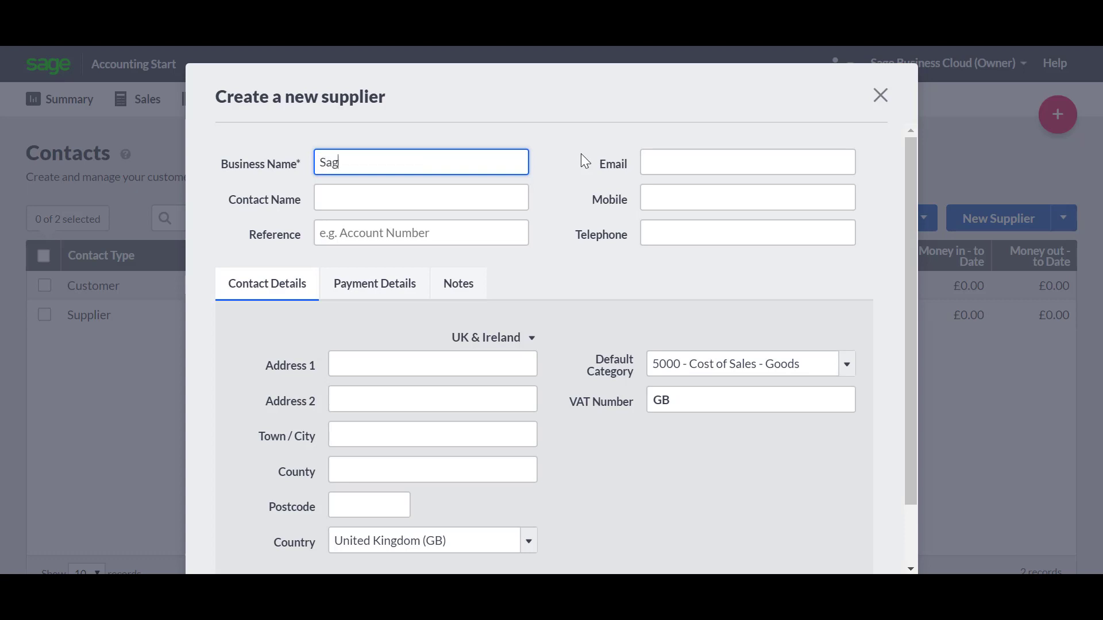
pyautogui.write('e')
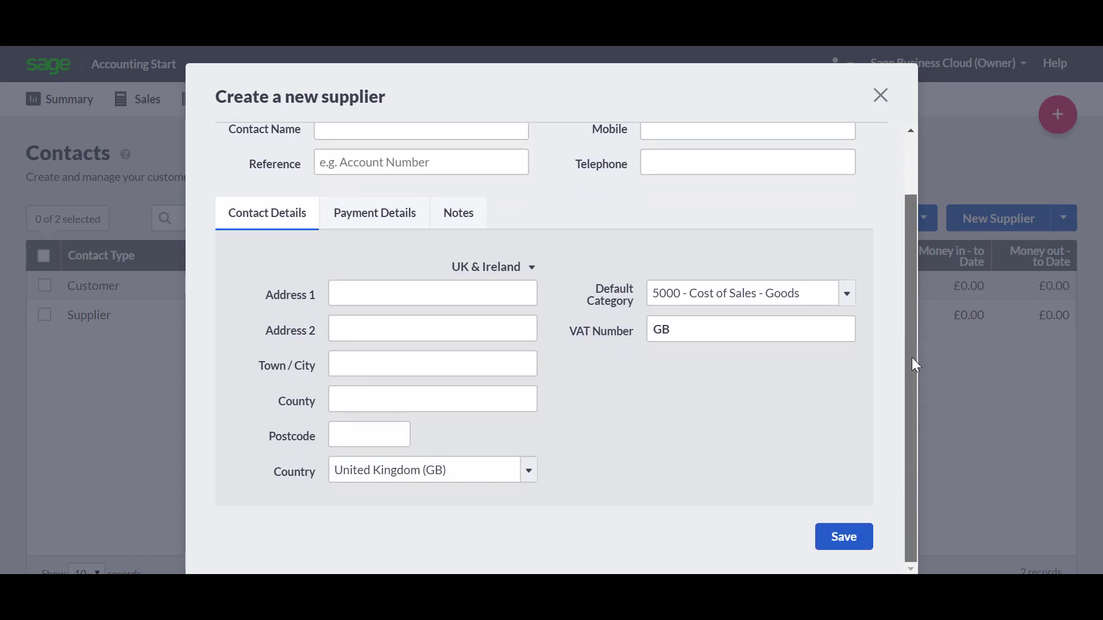
# Choose 7500 - Office Costs as the supplier's default category
pyautogui.click(847, 293)
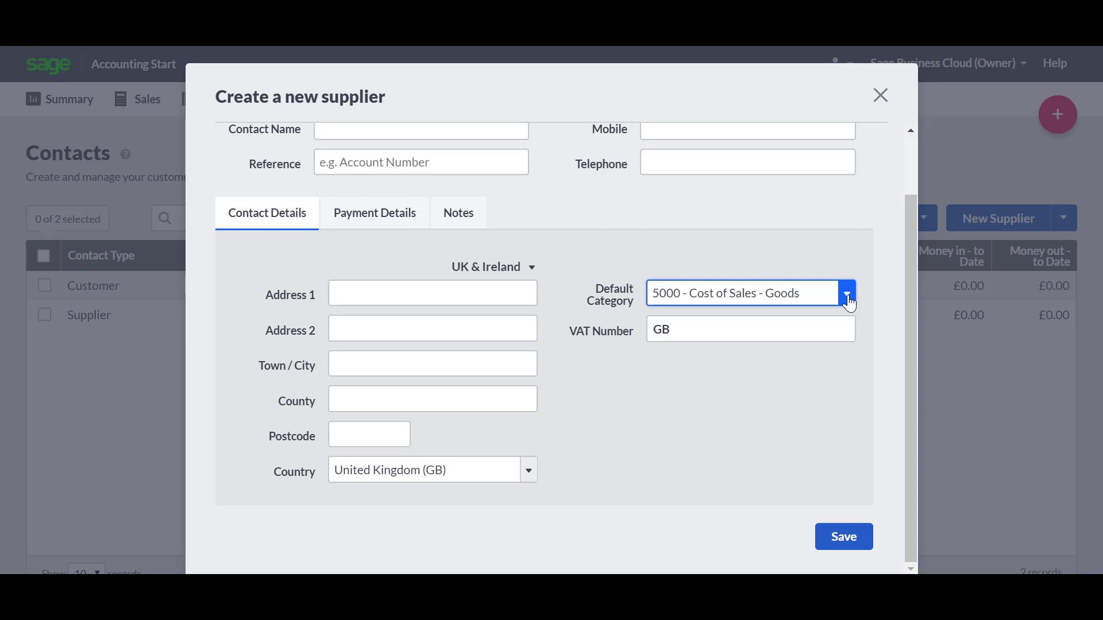
pyautogui.click(844, 293)
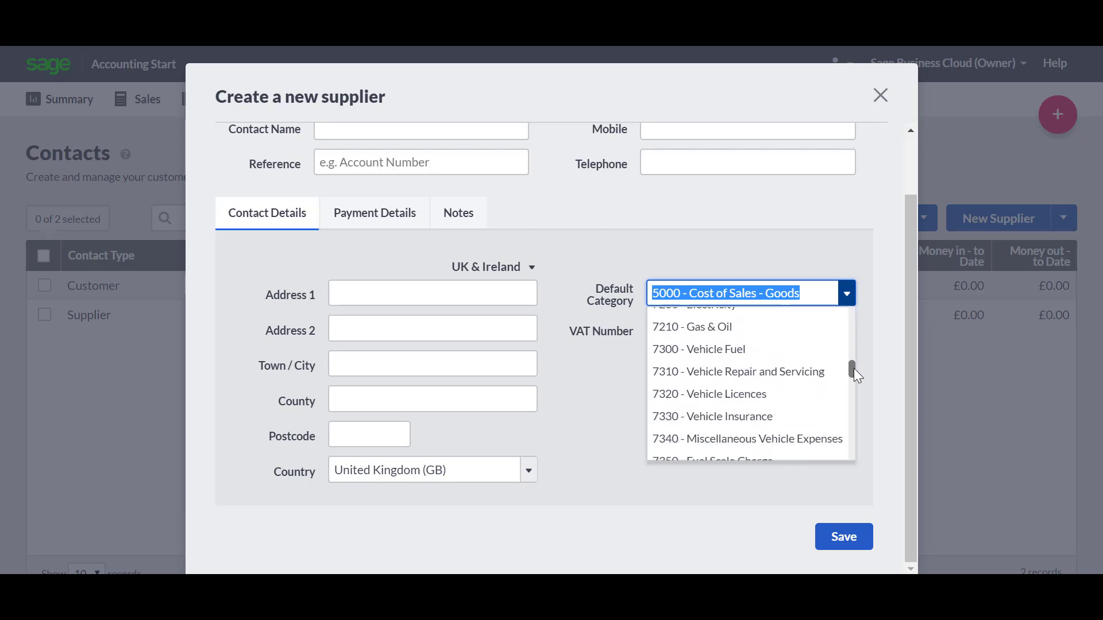
pyautogui.scroll(-3)
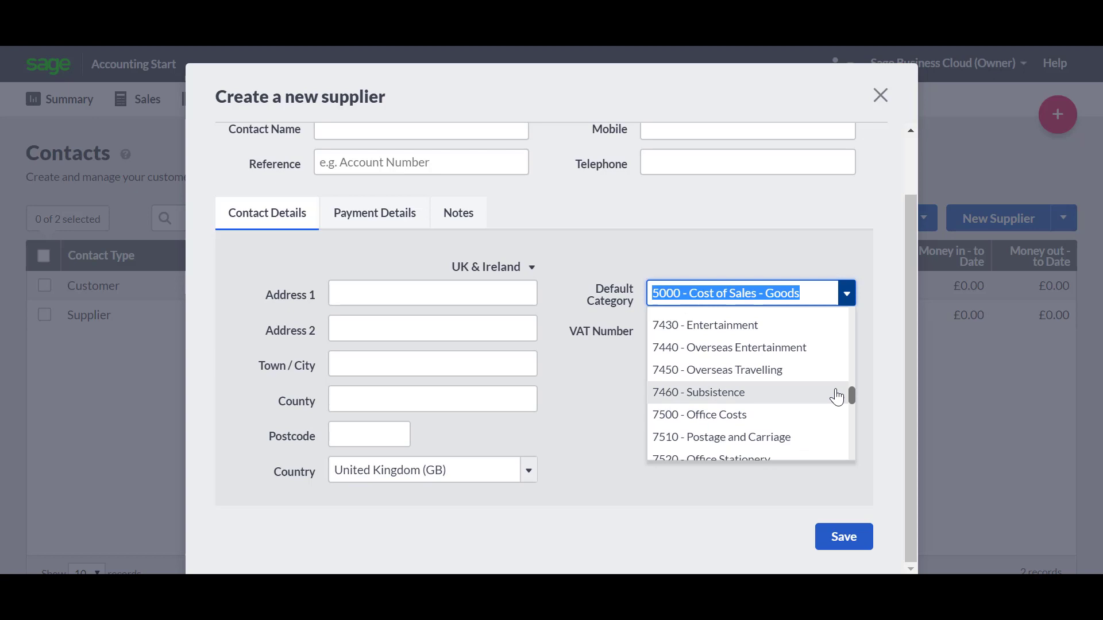
pyautogui.click(700, 415)
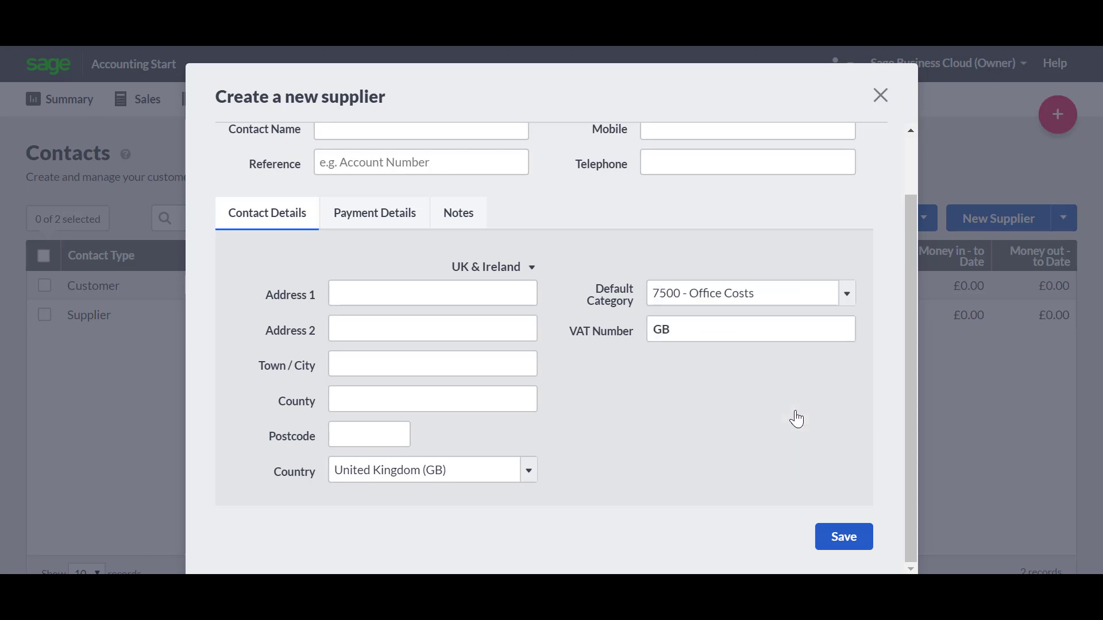
pyautogui.moveTo(831, 387)
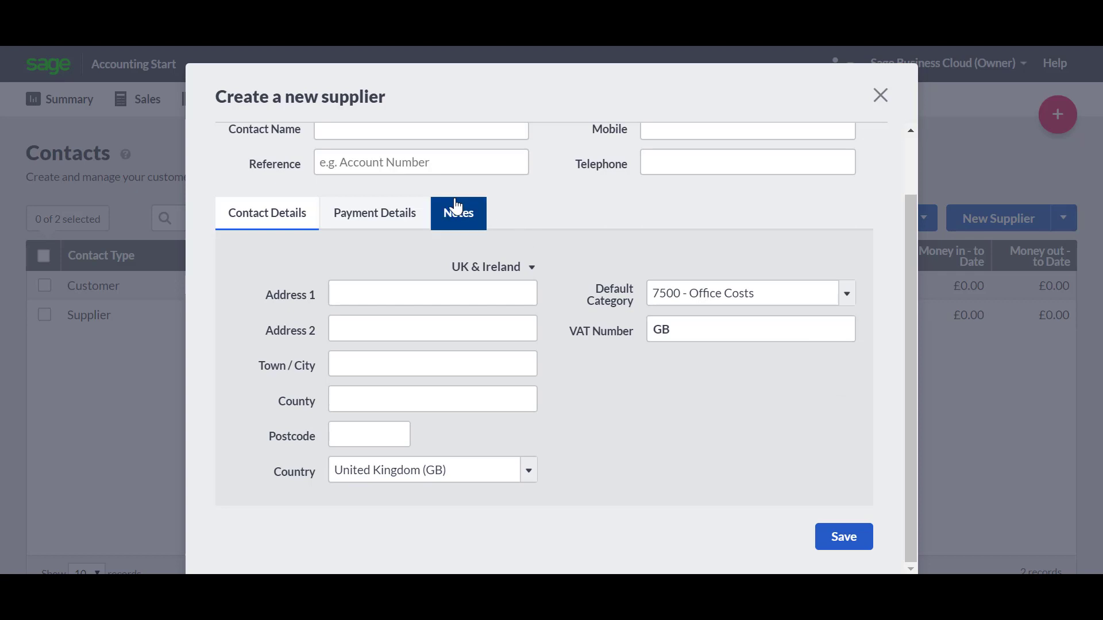
# Check the Notes section and save the supplier Sage to the contacts list
pyautogui.click(459, 213)
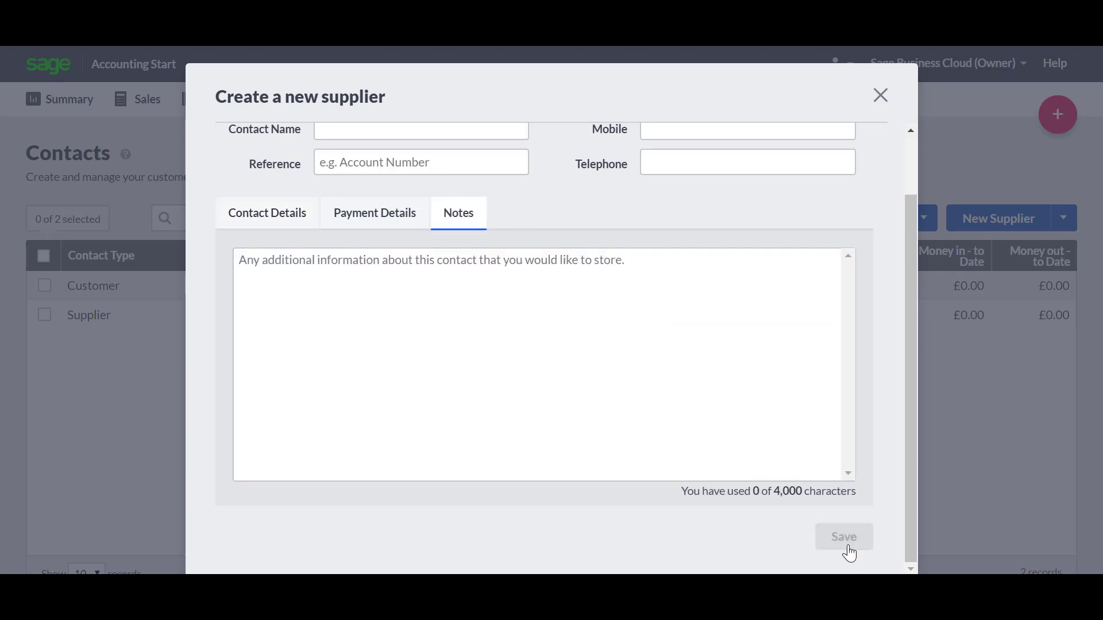
pyautogui.click(844, 536)
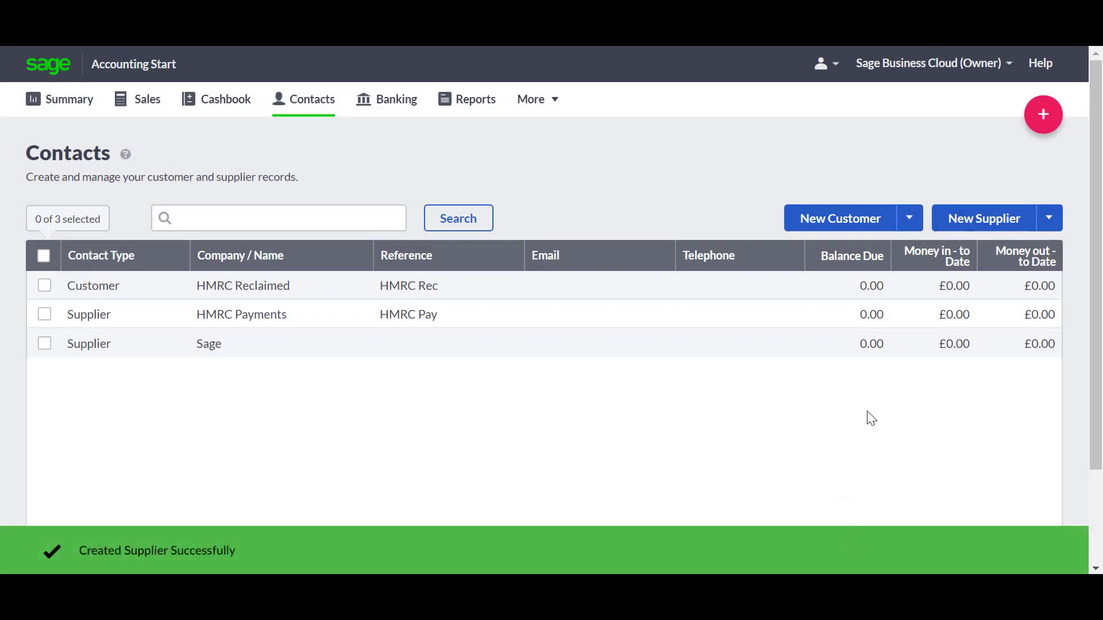
pyautogui.moveTo(865, 386)
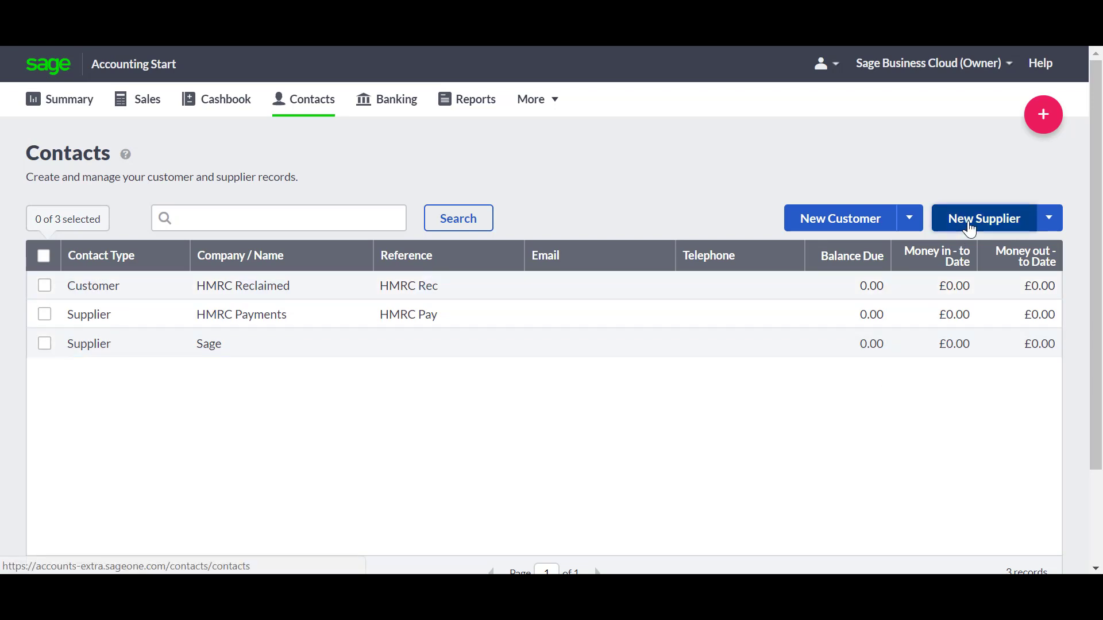
# Create and save a second supplier named 'MC Cash and Carry'
pyautogui.click(985, 219)
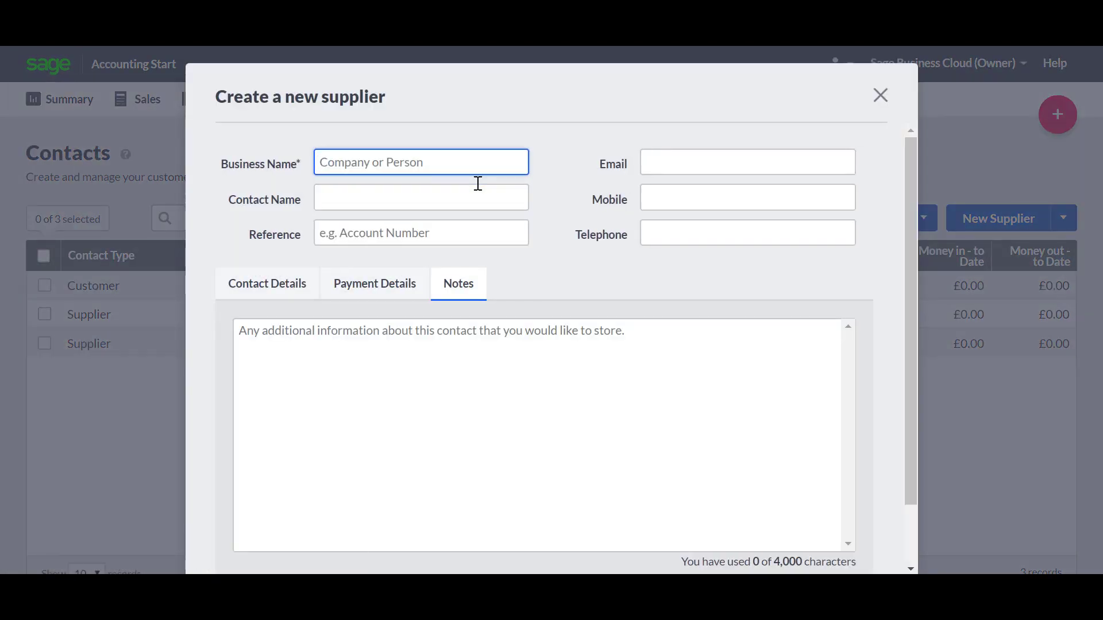
pyautogui.write('MC Cash and Carry')
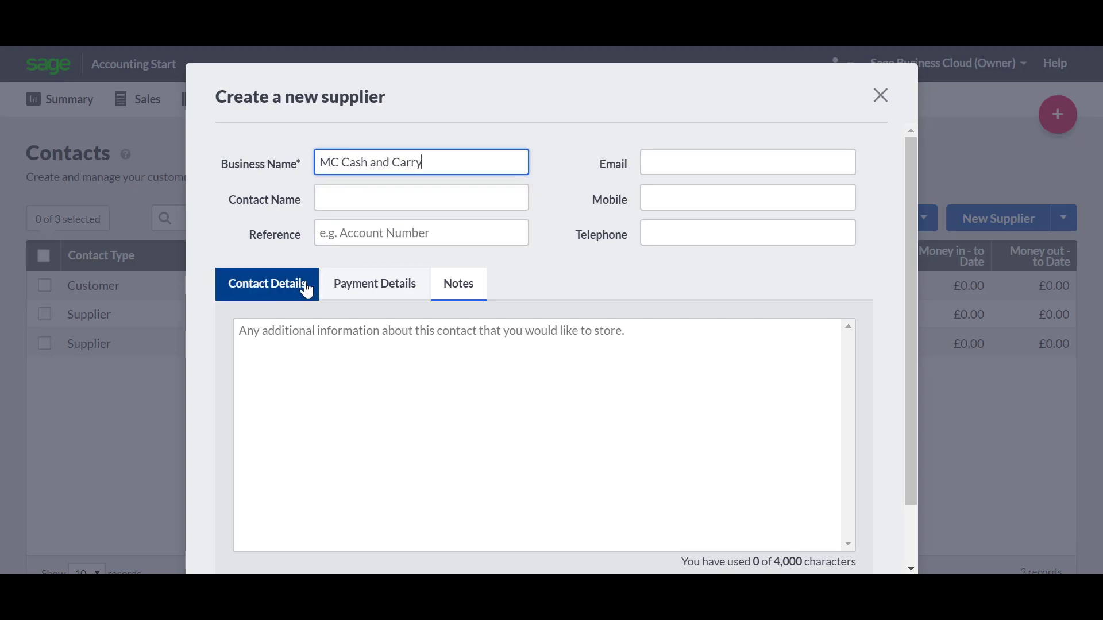
pyautogui.click(267, 284)
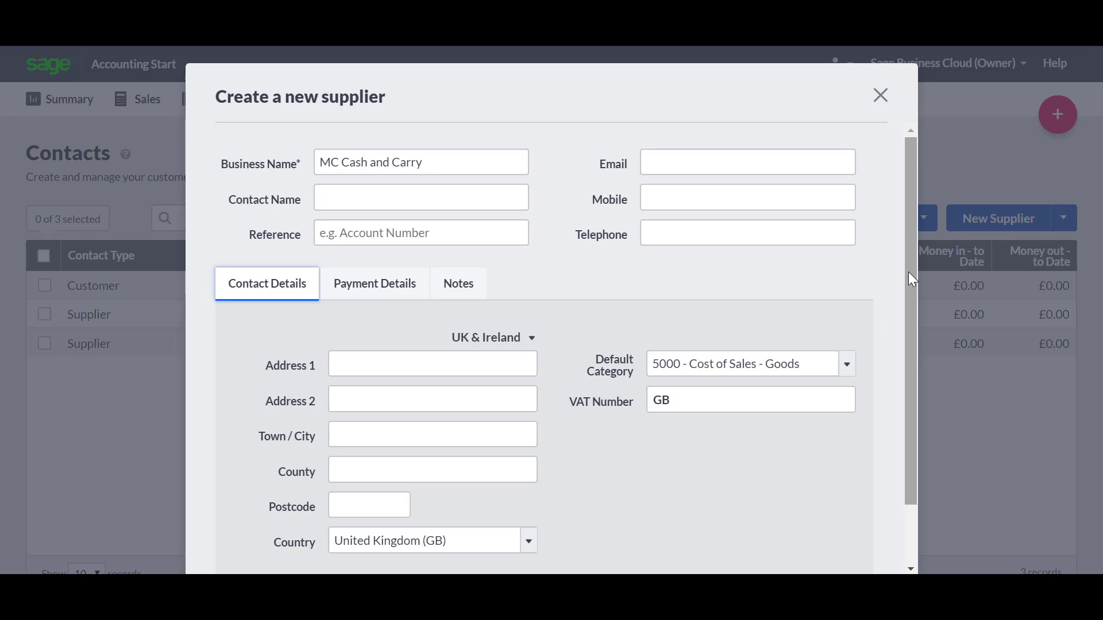
pyautogui.scroll(-3)
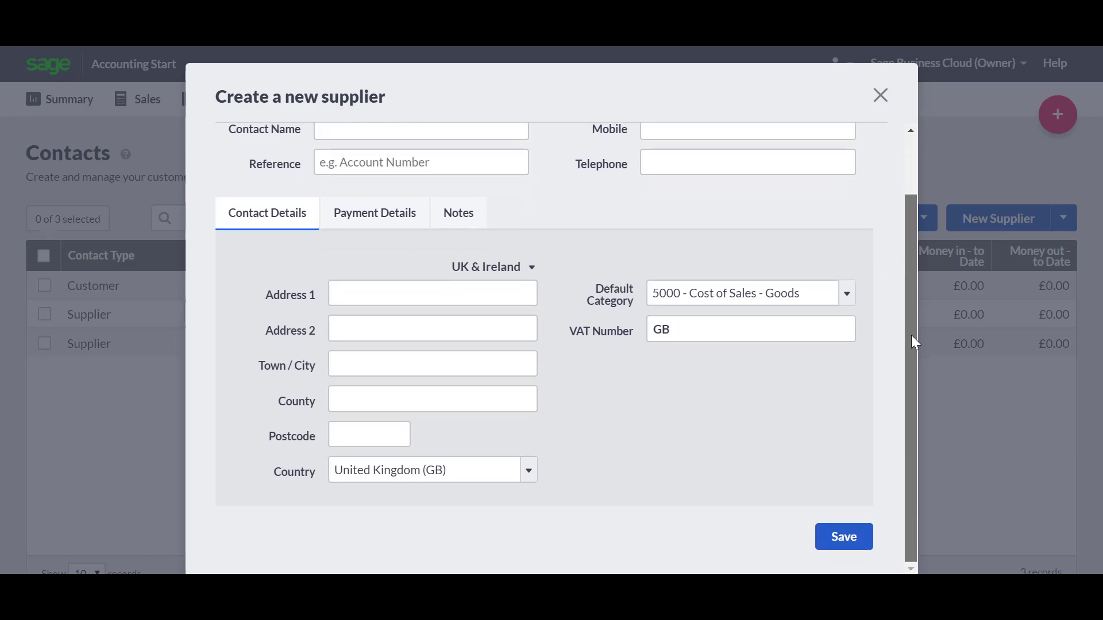
pyautogui.click(843, 537)
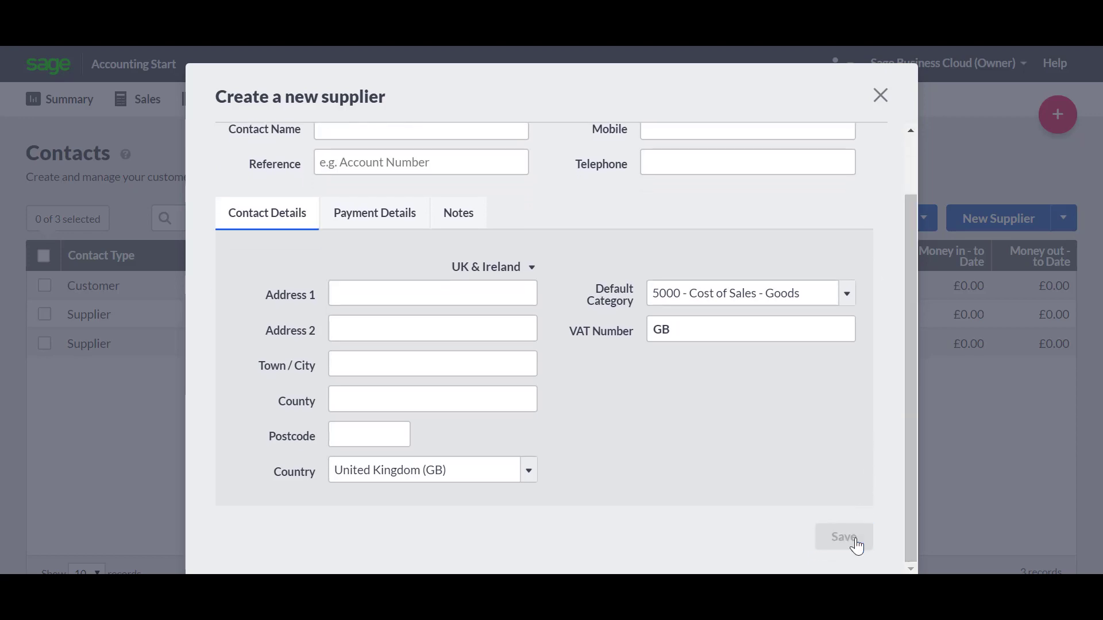
pyautogui.click(843, 537)
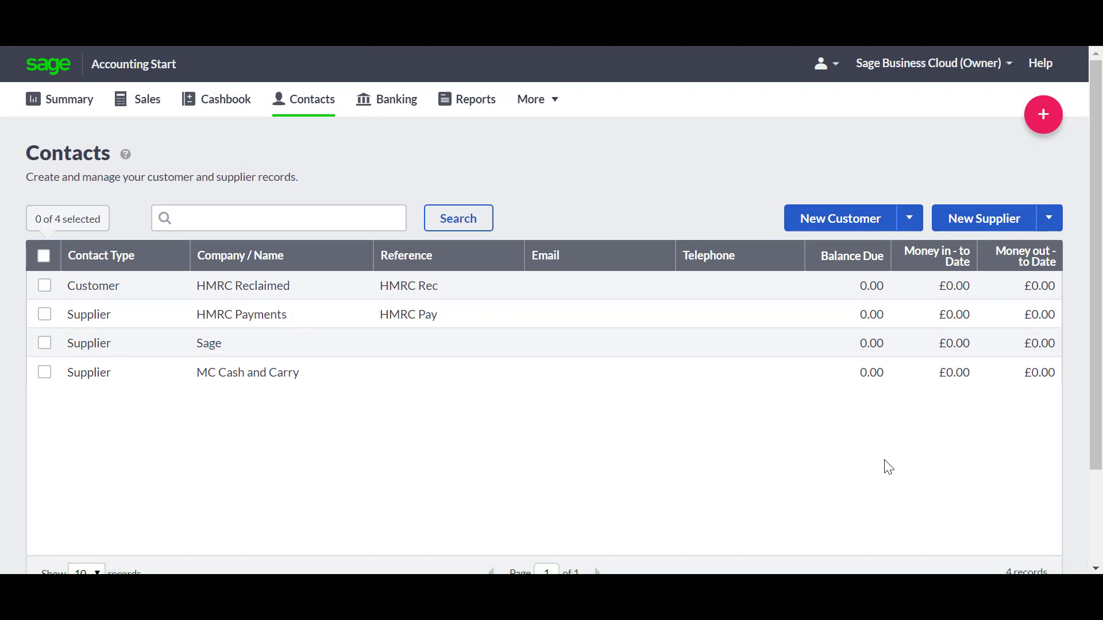
pyautogui.moveTo(715, 349)
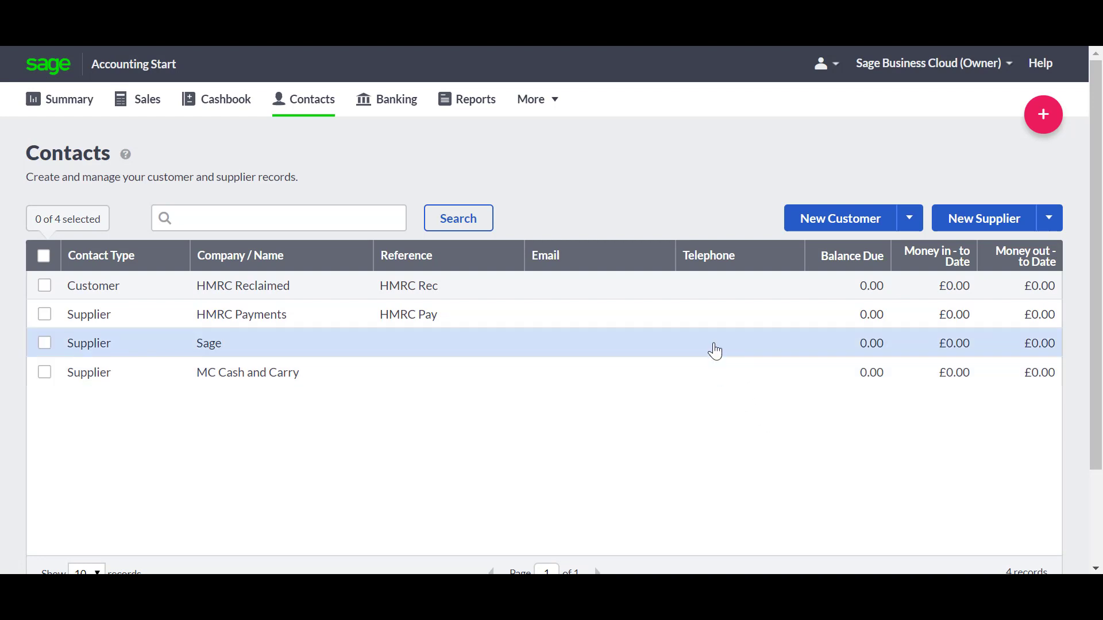